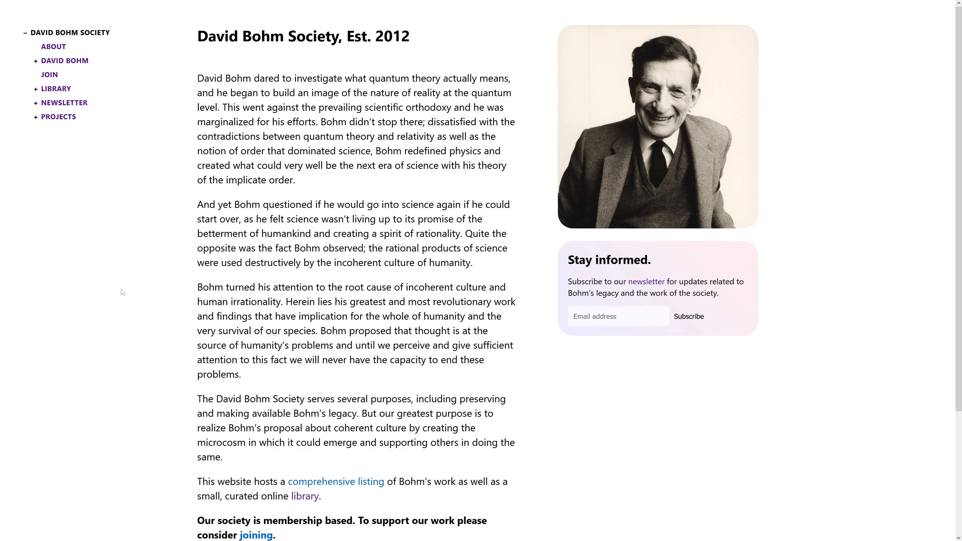
Step: View the David Bohm (1917–1992) biography page and scroll through its content
left_click(65, 60)
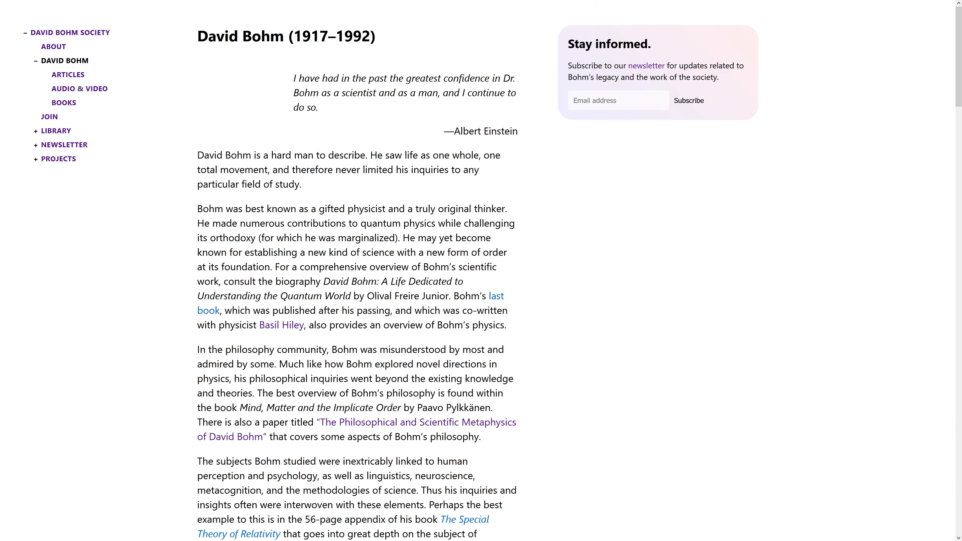
scroll("down", 3)
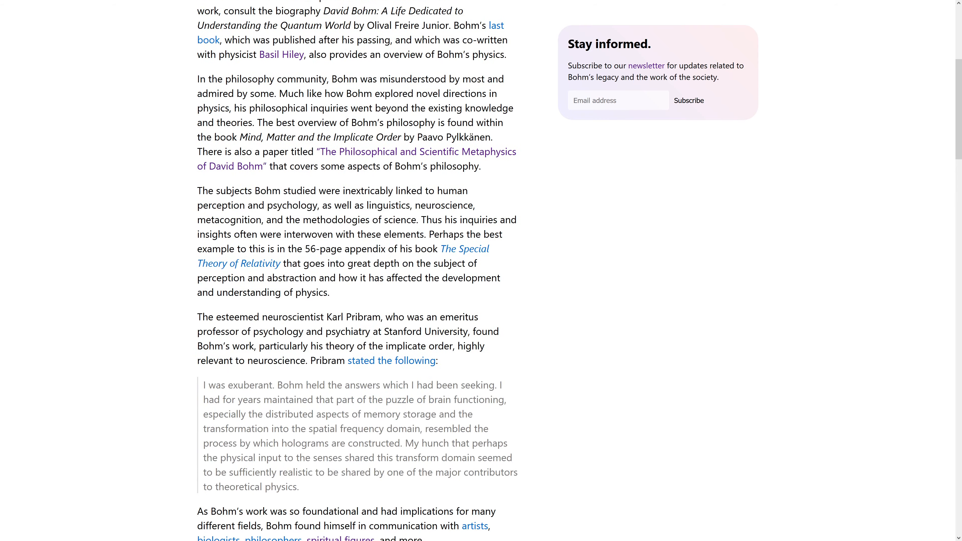
scroll("down", 3)
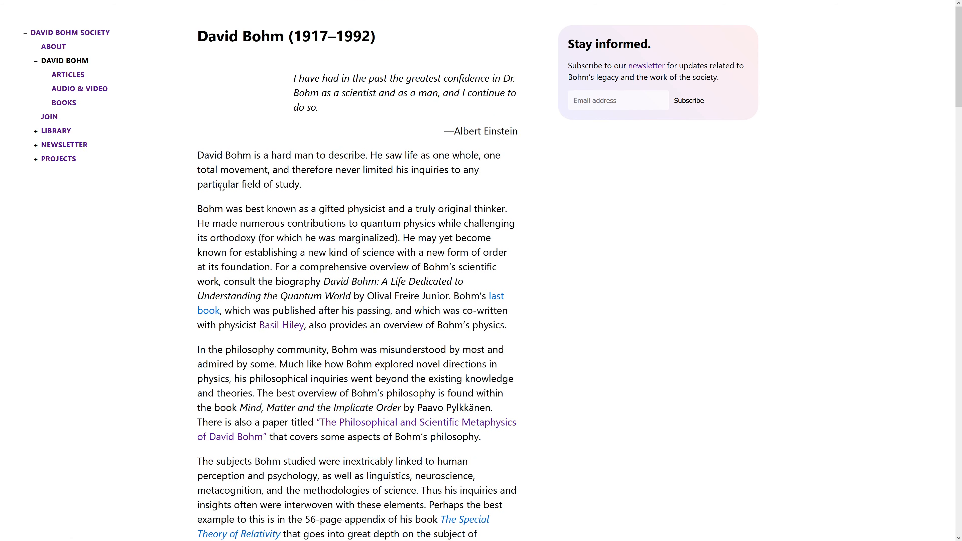
Step: Browse down through the 183-entry list of Bohm's articles
left_click(68, 74)
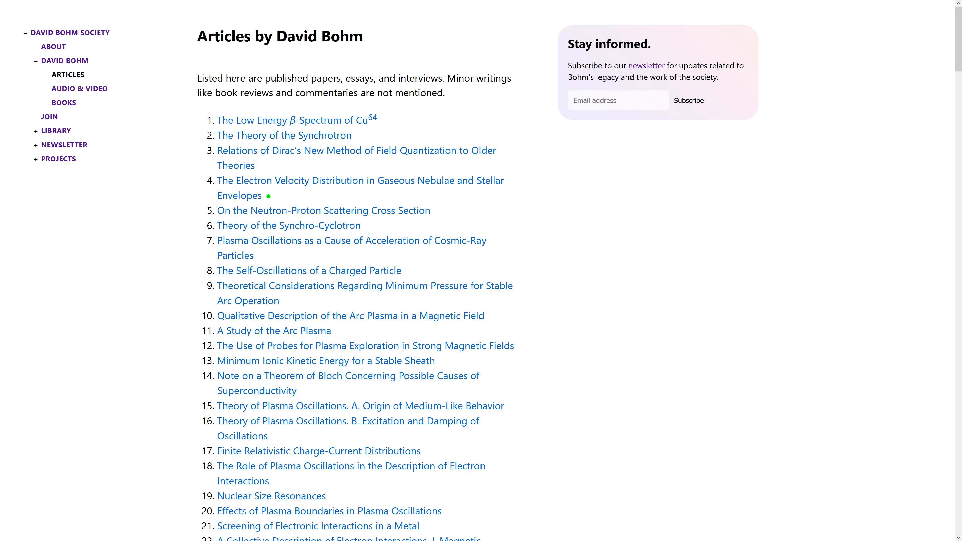
mouse_move(279, 255)
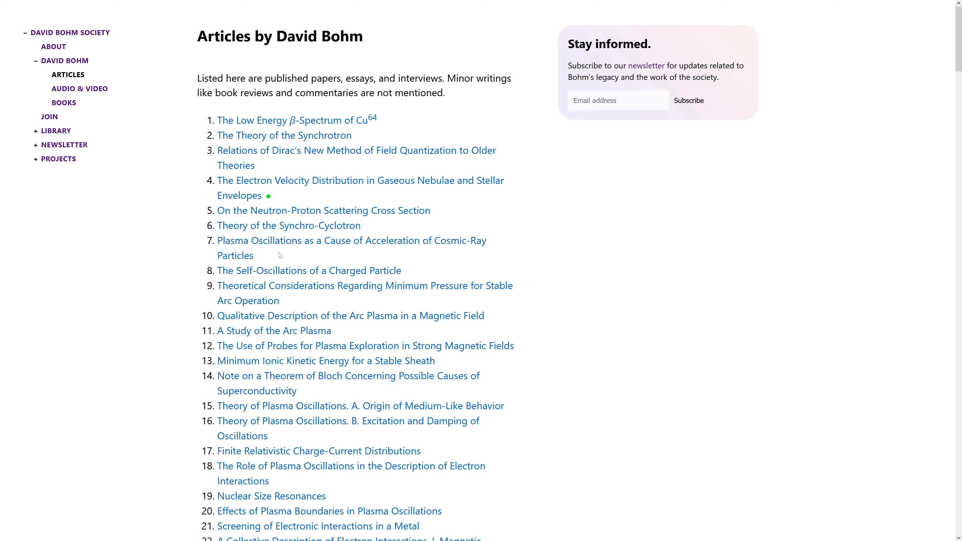
mouse_move(64, 106)
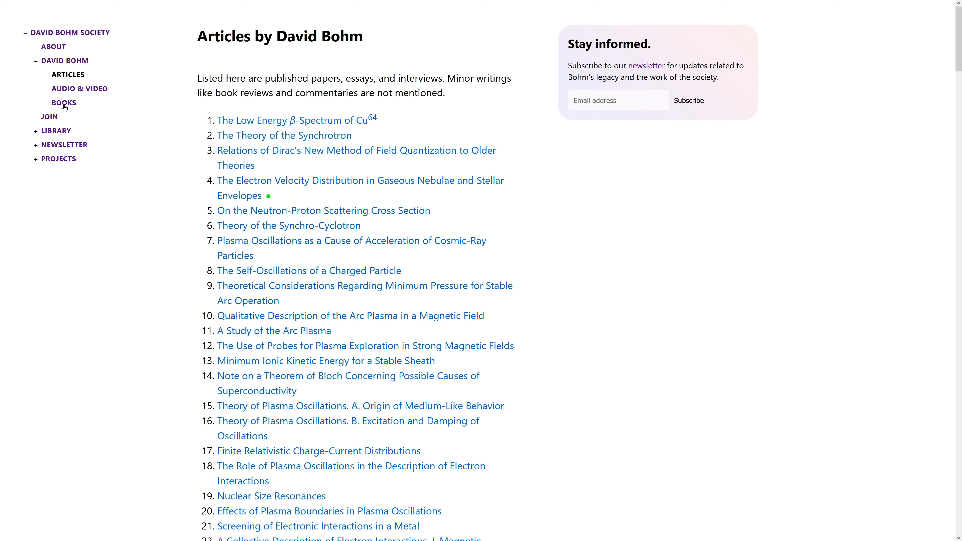
mouse_move(183, 146)
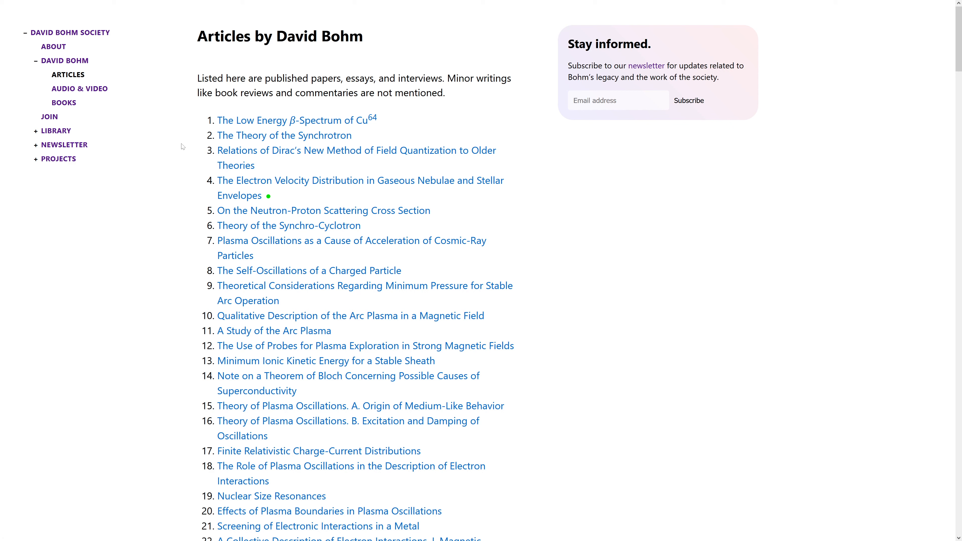
scroll("down", 3)
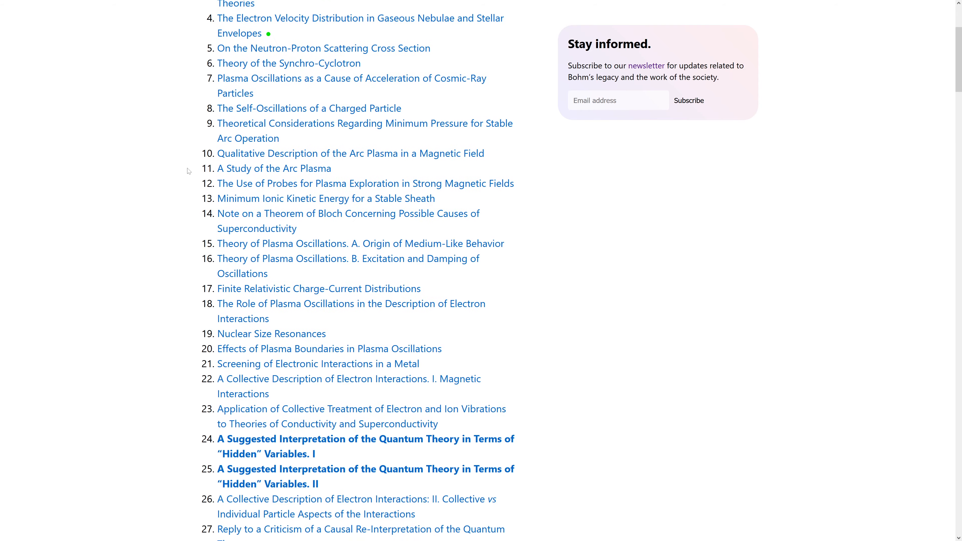
scroll("down", 3)
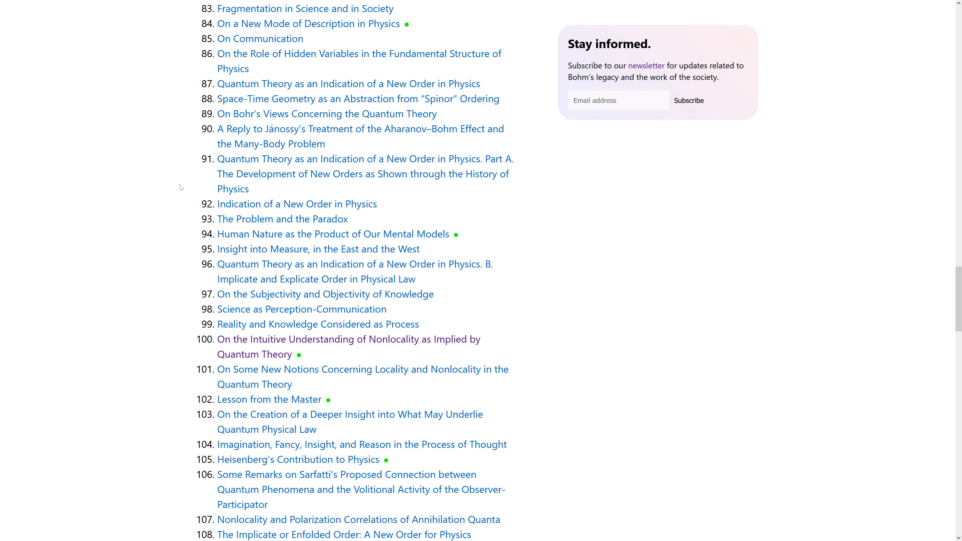
scroll("down", 3)
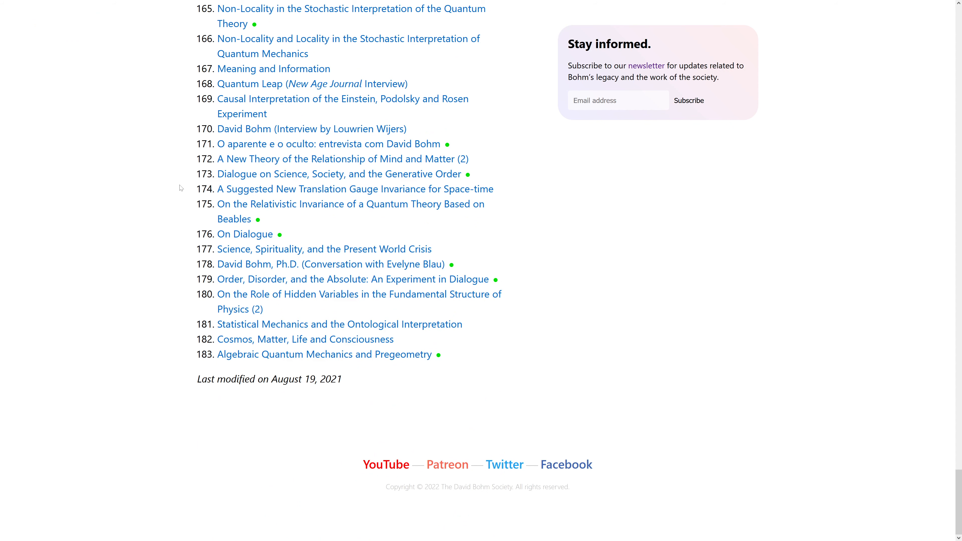
scroll("up", 3)
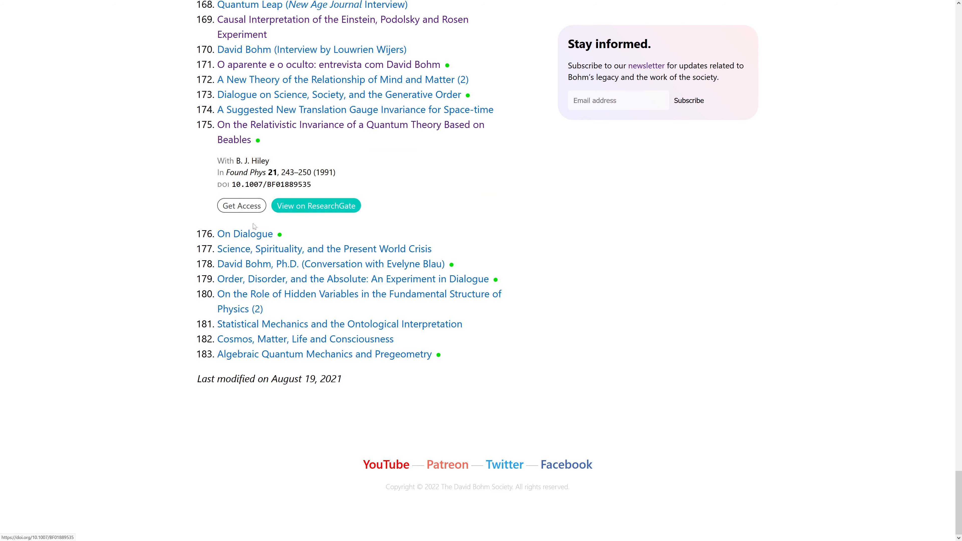
Step: Return to the top of the Articles list before moving to the Audio & Video recordings page
scroll("up", 3)
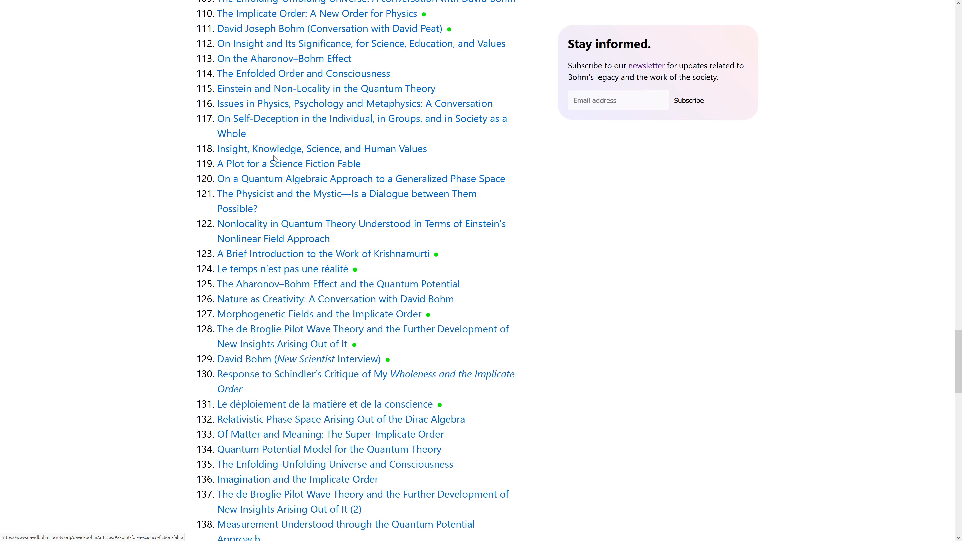
scroll("up", 3)
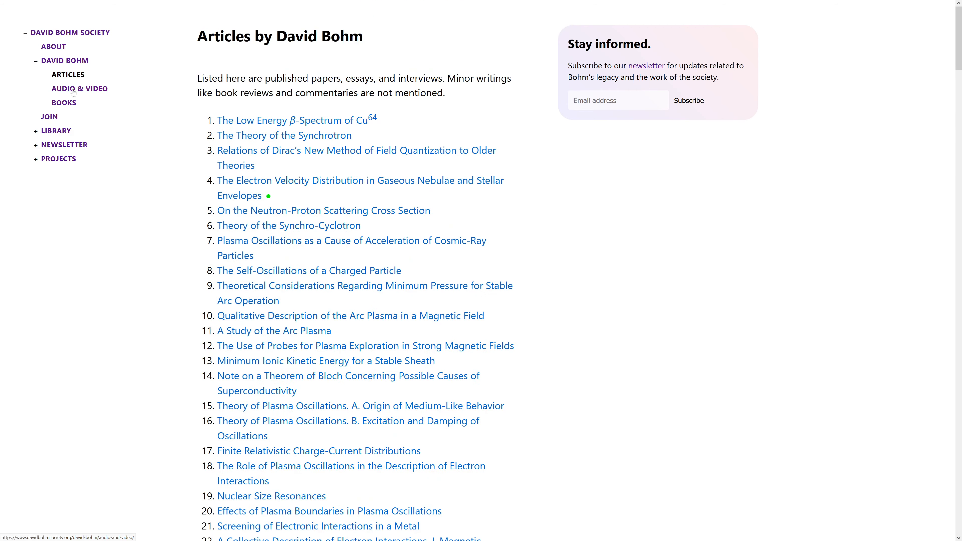
scroll("down", 3)
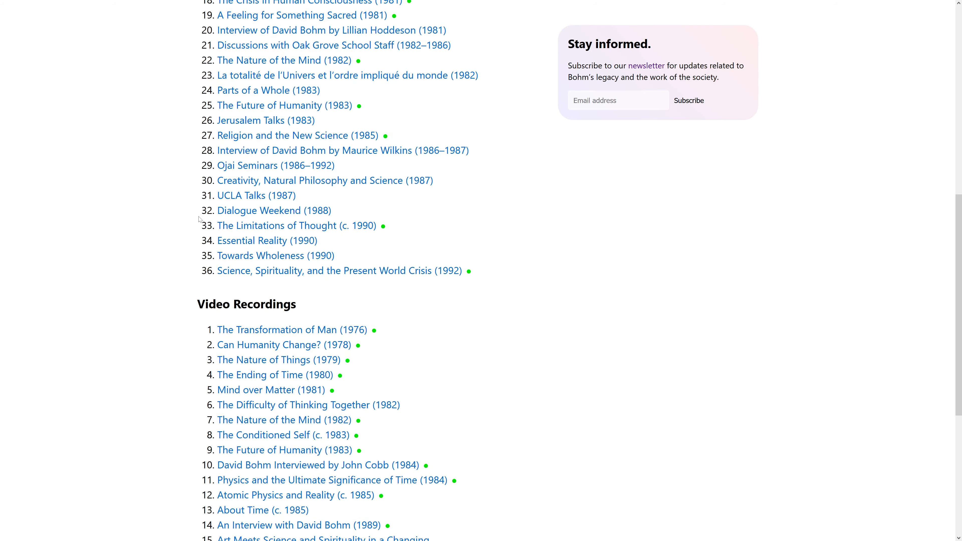
scroll("up", 3)
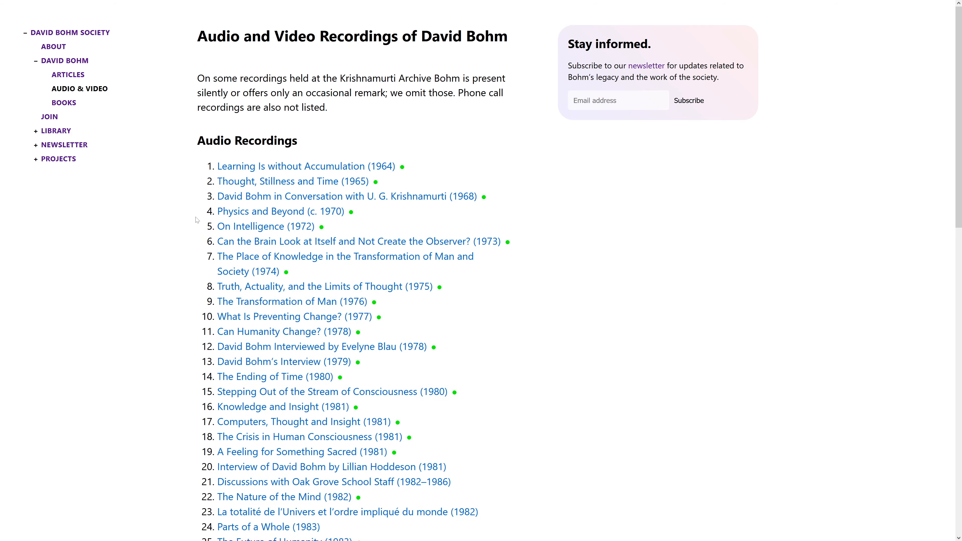
Step: View Books by David Bohm, expanding details for Unfolding Meaning and The Limits of Thought (1999)
left_click(63, 102)
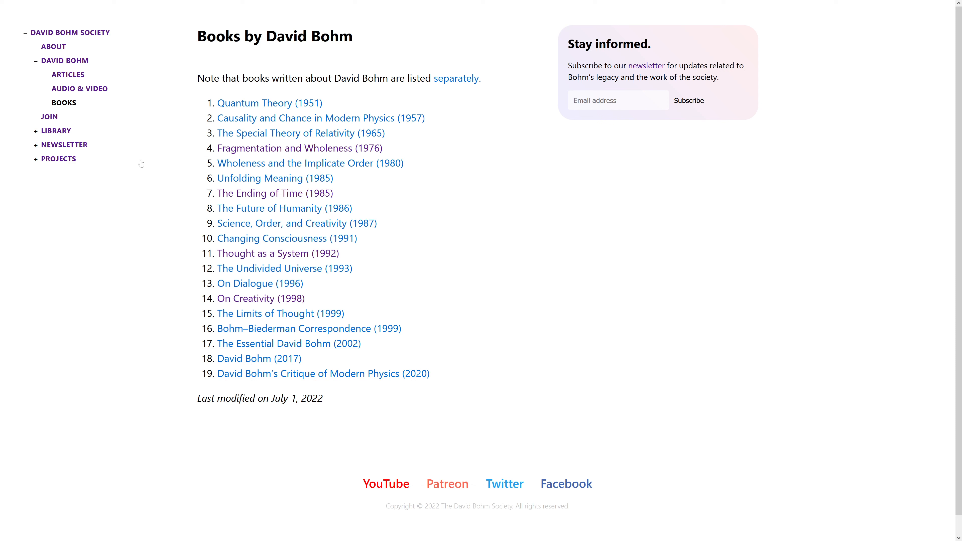
left_click(275, 178)
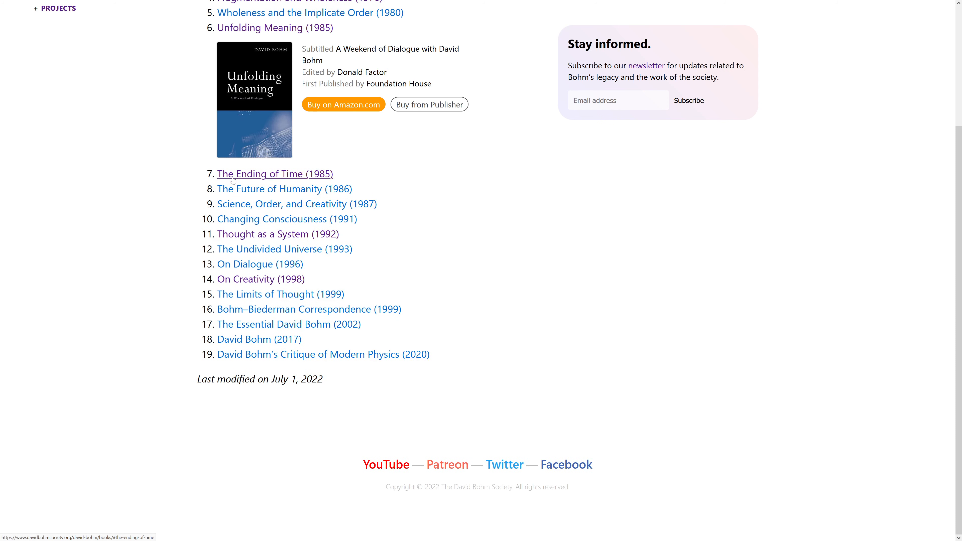
left_click(280, 294)
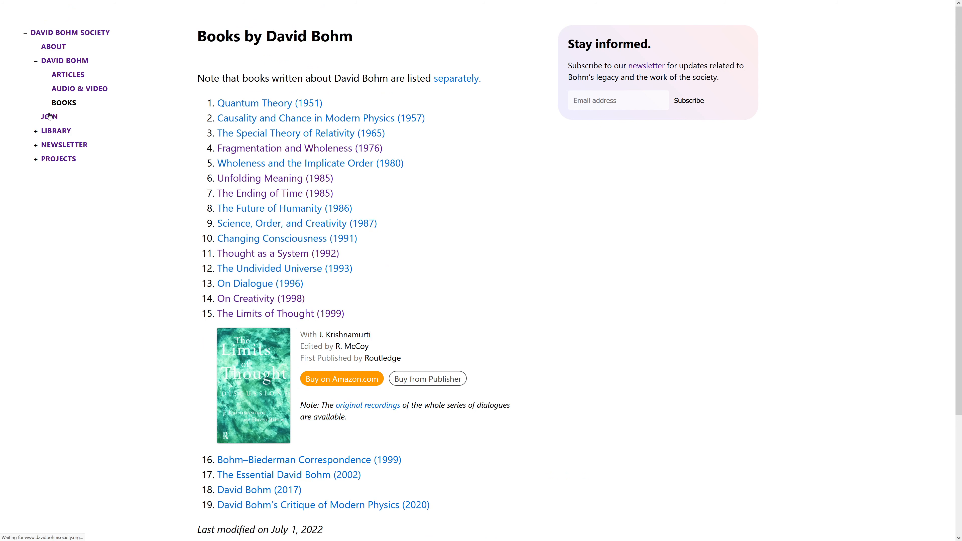
Step: View the Join the Society page with membership benefits and how to become a member
left_click(49, 116)
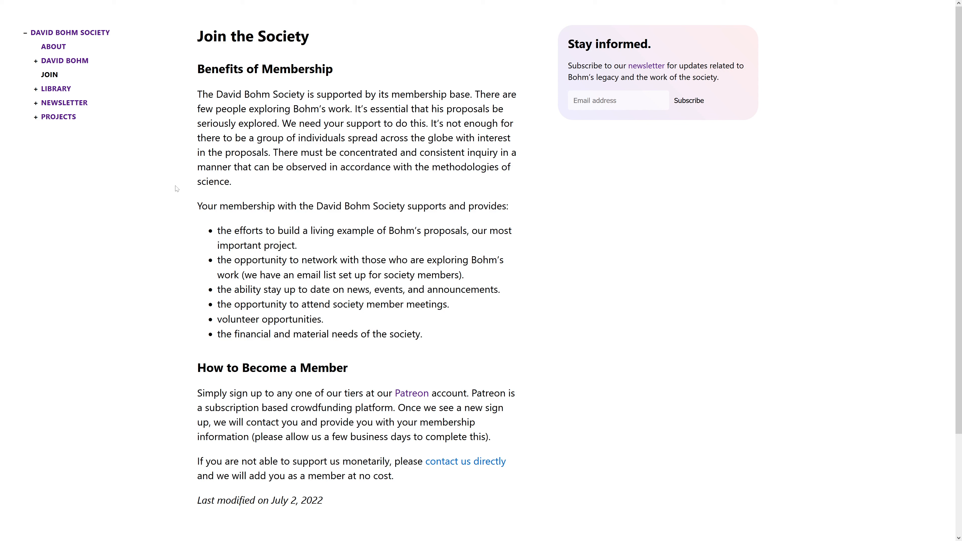
mouse_move(50, 99)
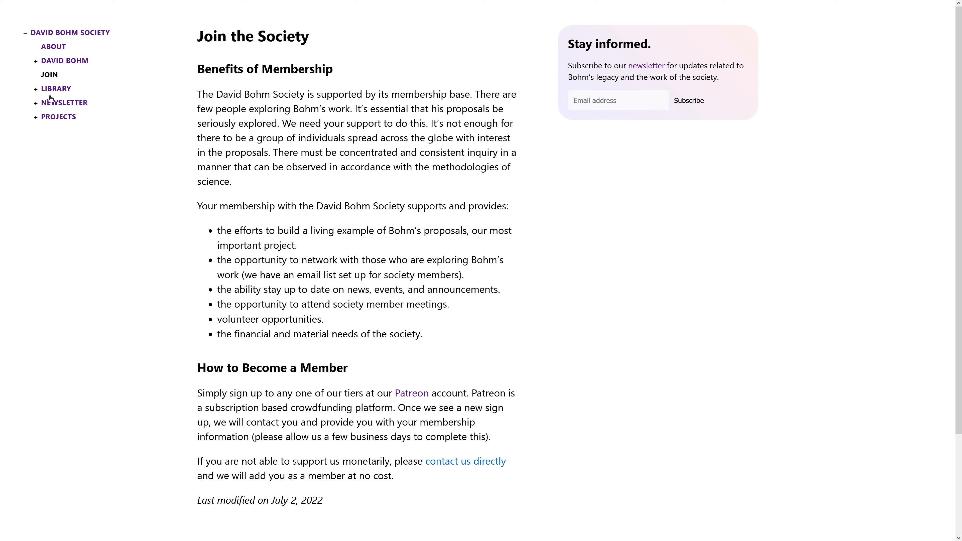
Step: Review the Library's alphabetical listing, then move to the Newsletter page with its back issues
left_click(56, 88)
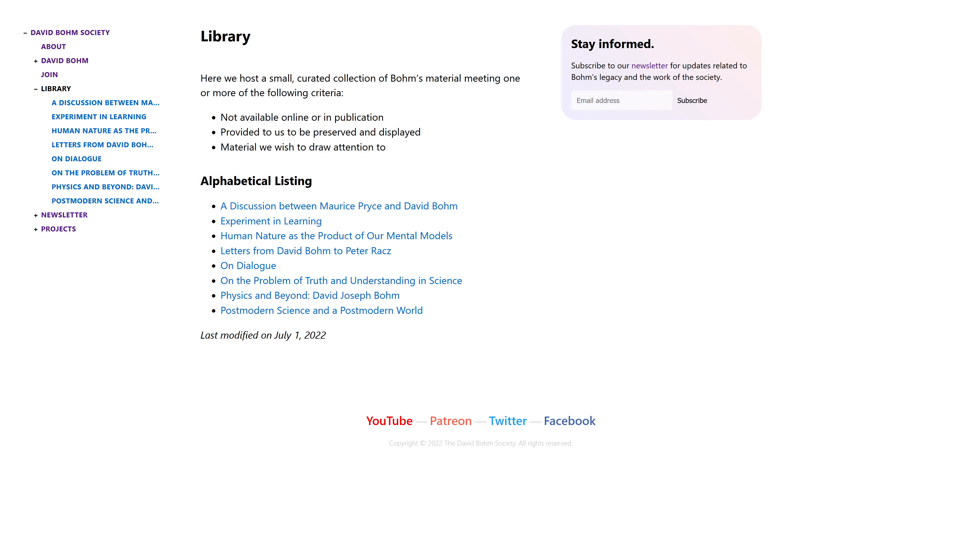
mouse_move(172, 137)
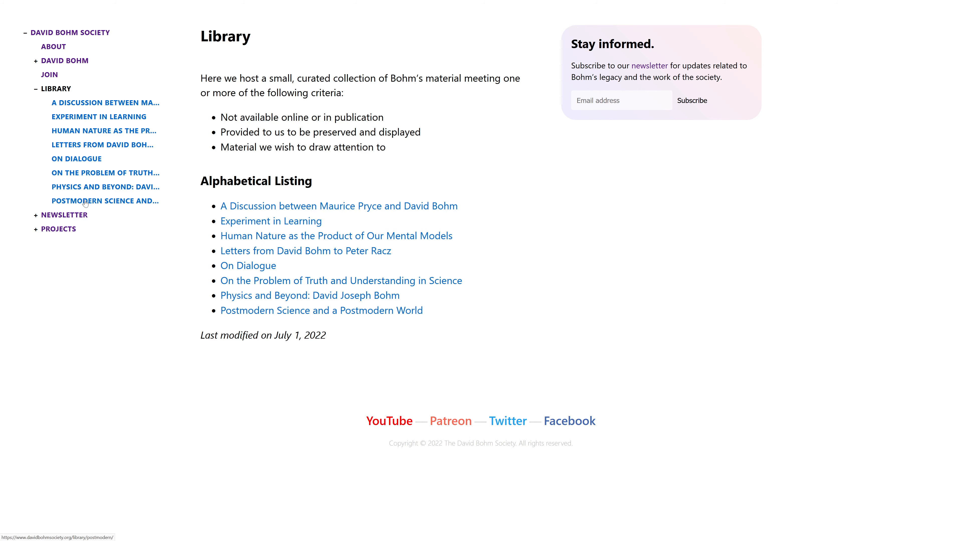
mouse_move(66, 215)
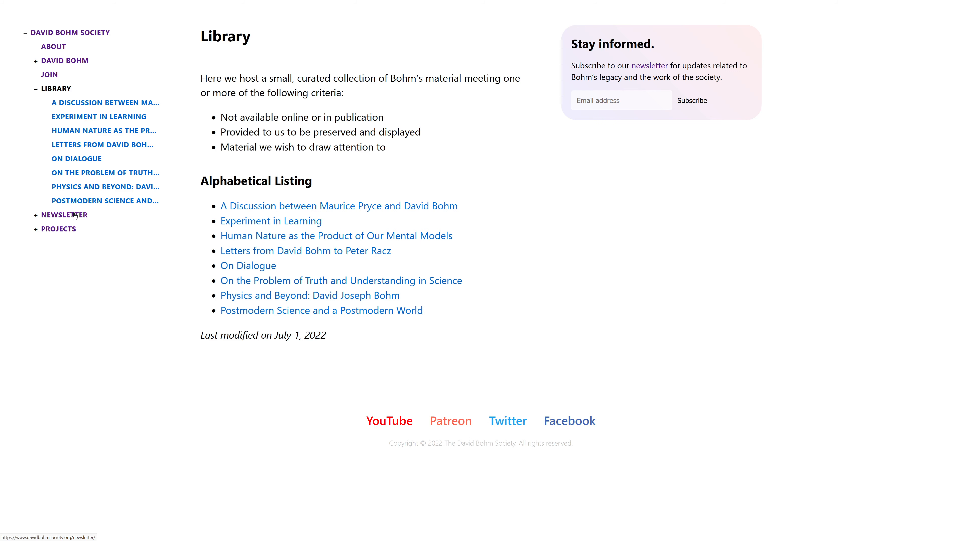
left_click(65, 215)
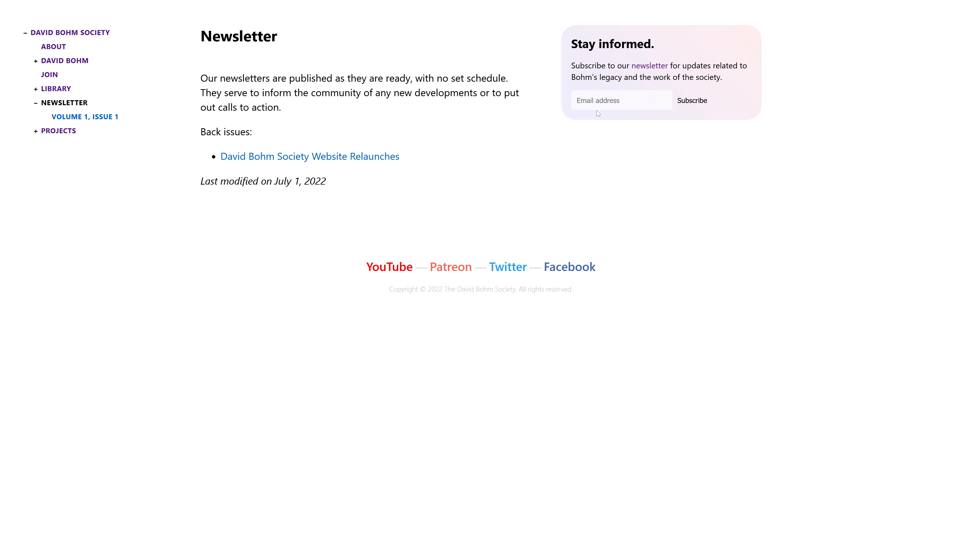
left_click(691, 100)
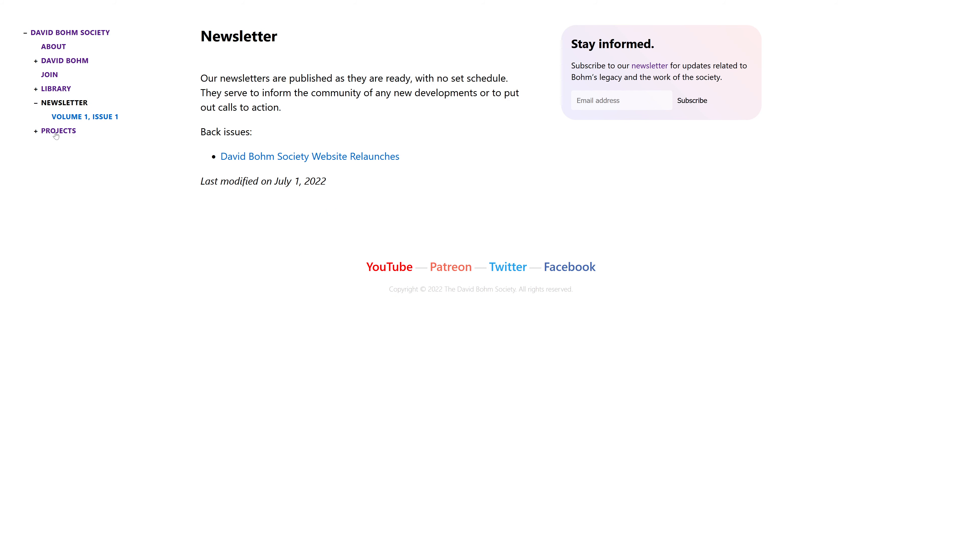
mouse_move(209, 314)
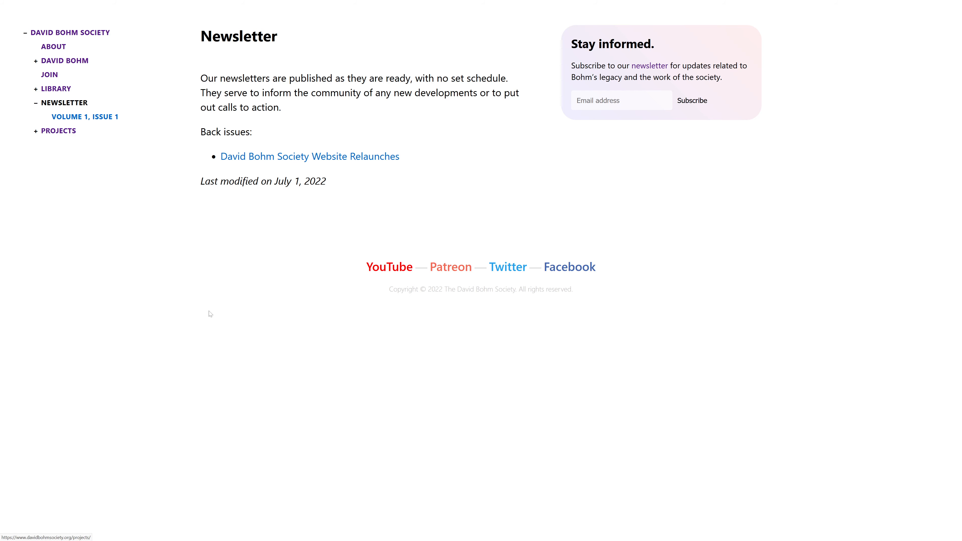
mouse_move(381, 274)
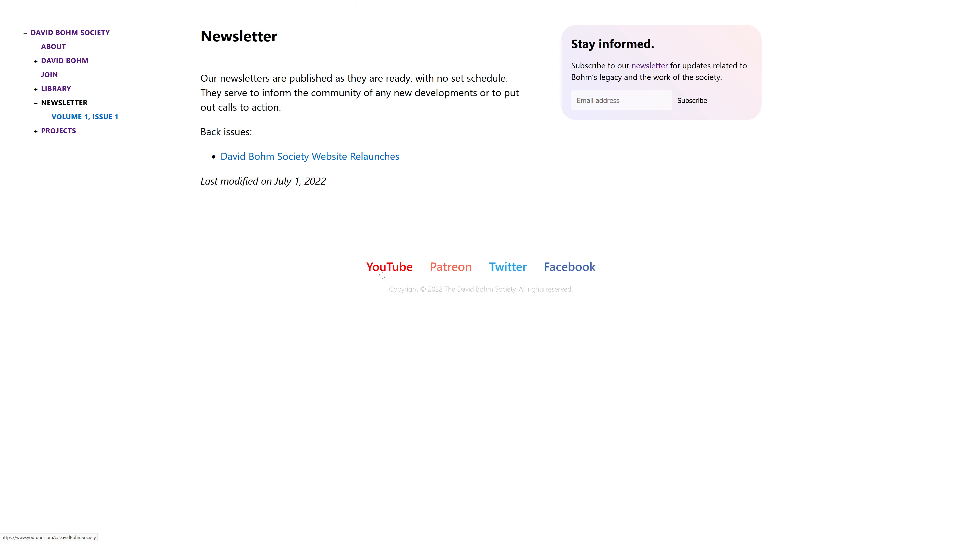